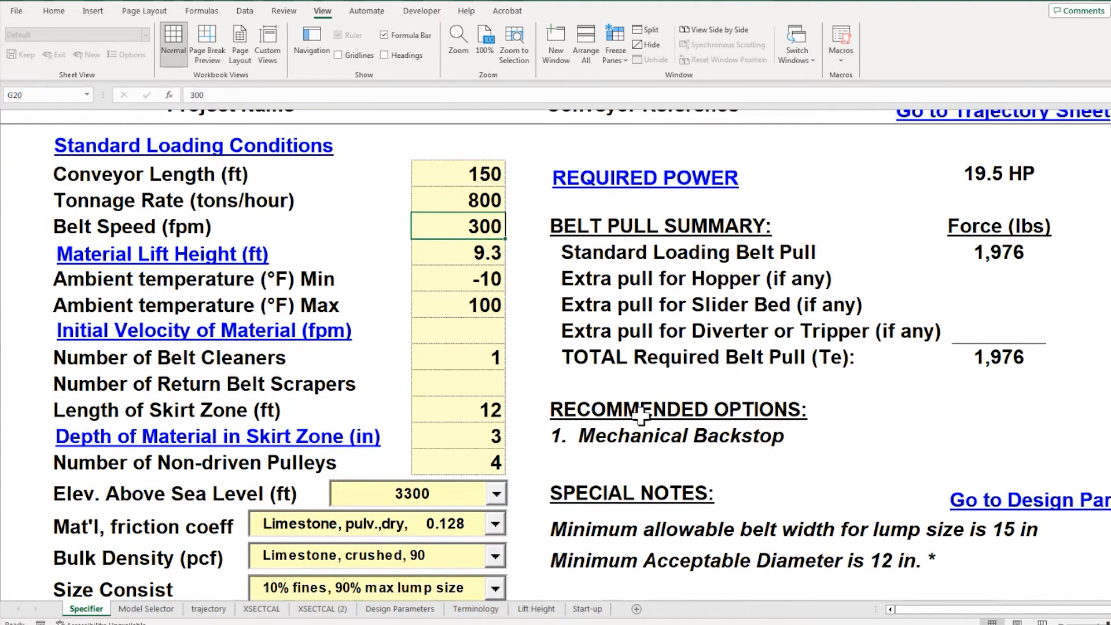
# Step: Switch to the trajectory sheet showing the material trajectory chart
pyautogui.click(208, 608)
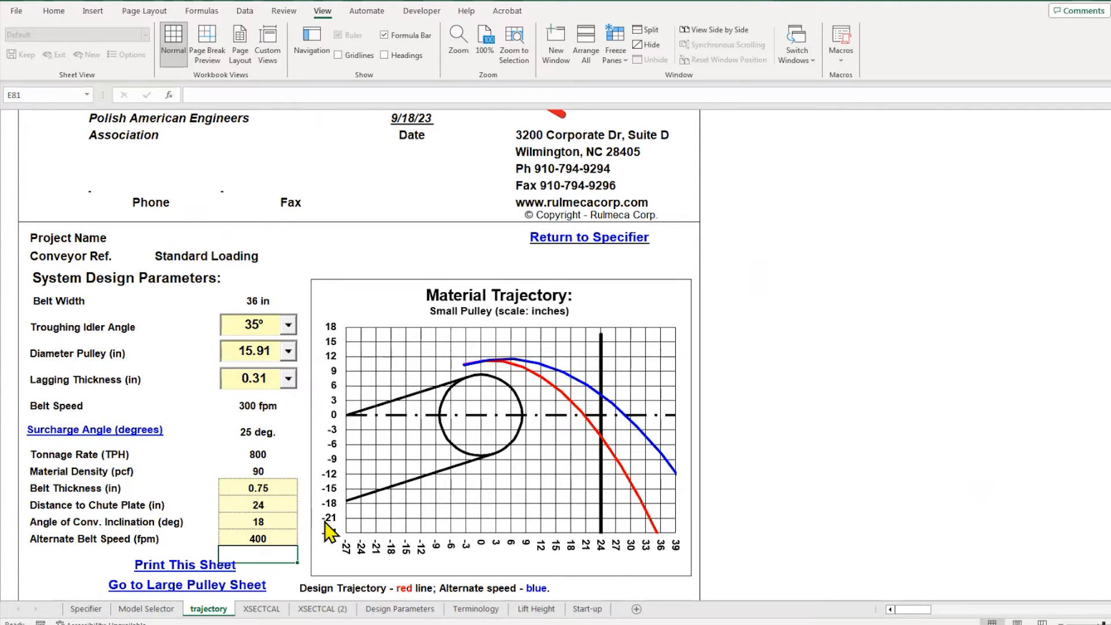
# Step: Select the conveyor inclination angle value on the trajectory sheet
pyautogui.click(257, 522)
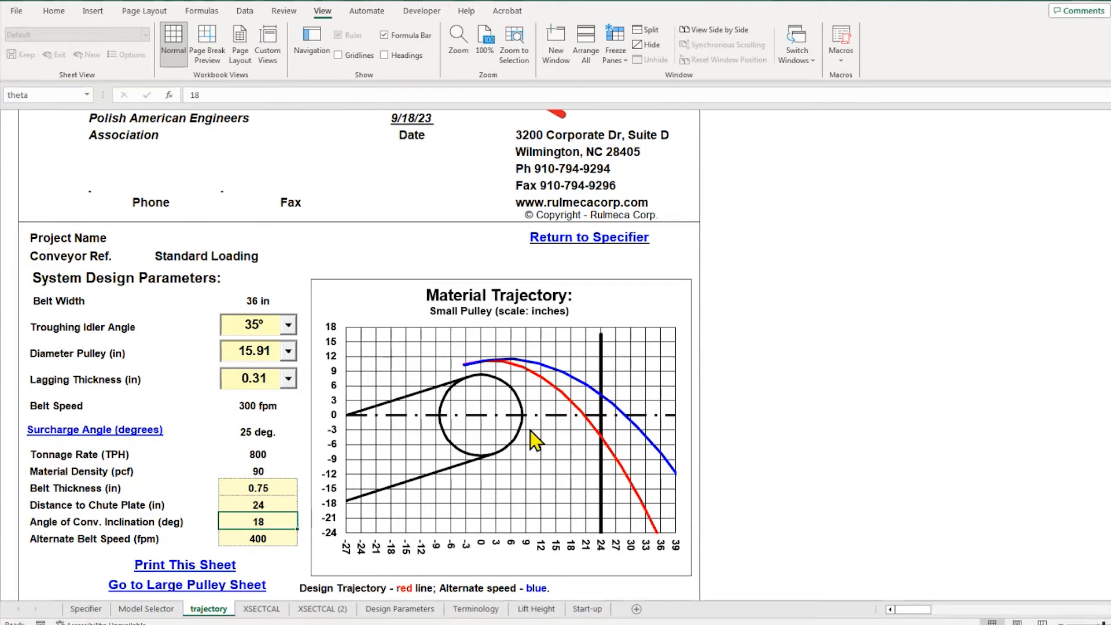
pyautogui.moveTo(626, 453)
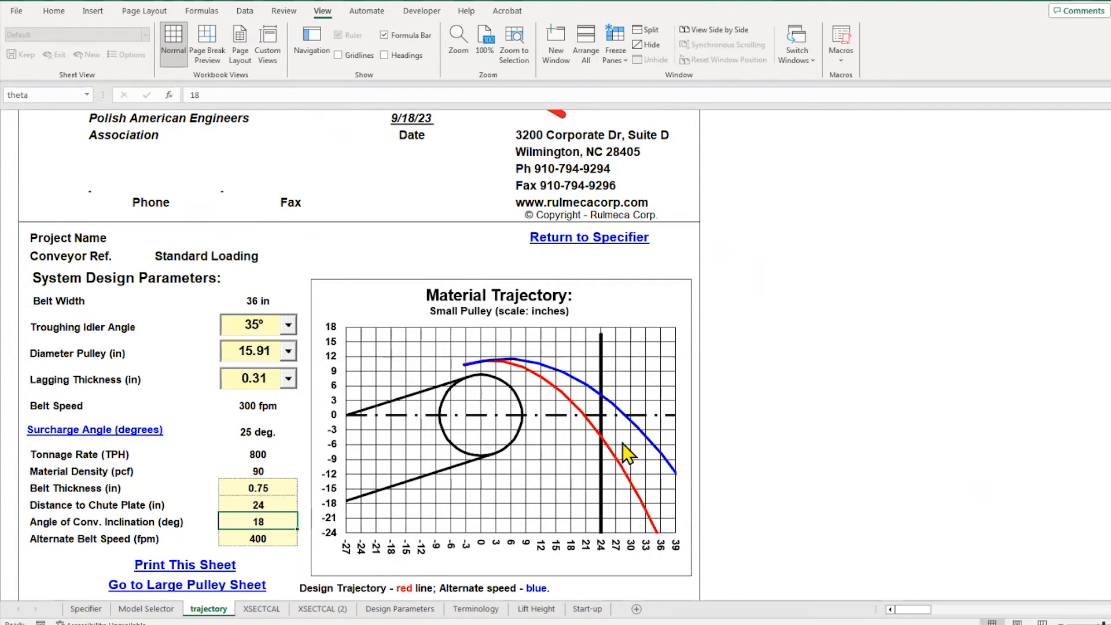
pyautogui.moveTo(595, 493)
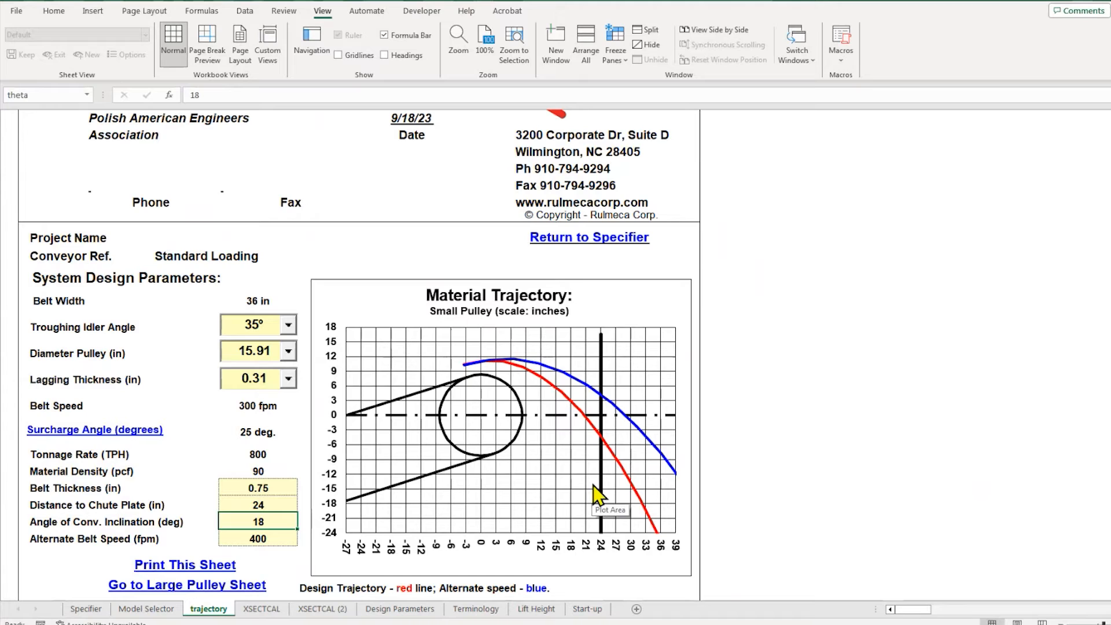
pyautogui.moveTo(503, 383)
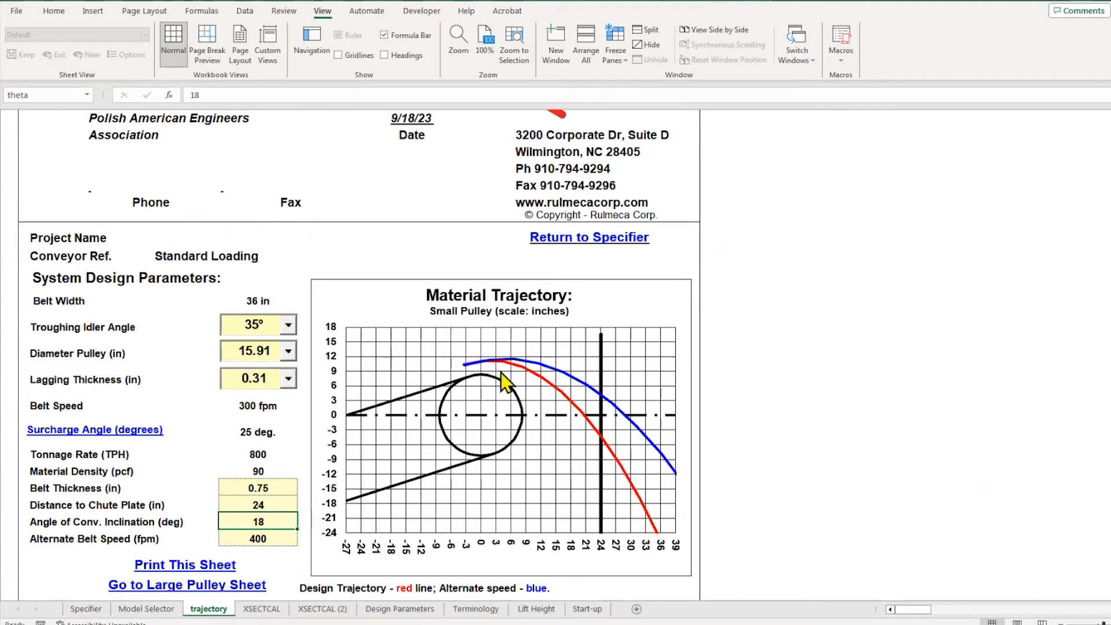
pyautogui.moveTo(553, 394)
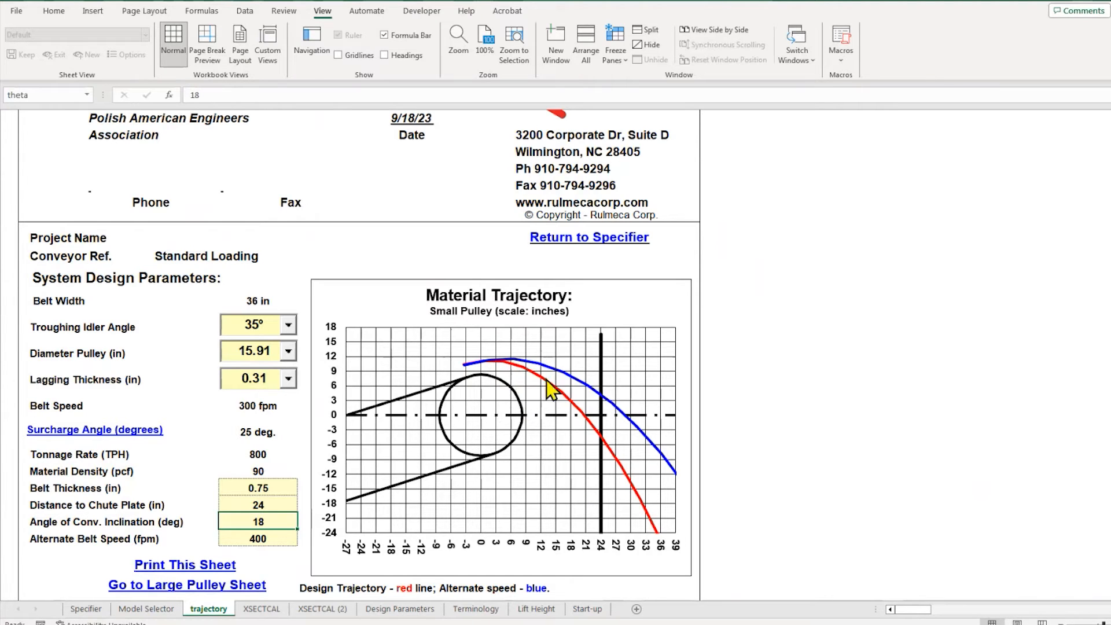
pyautogui.moveTo(614, 468)
pyautogui.write('500')
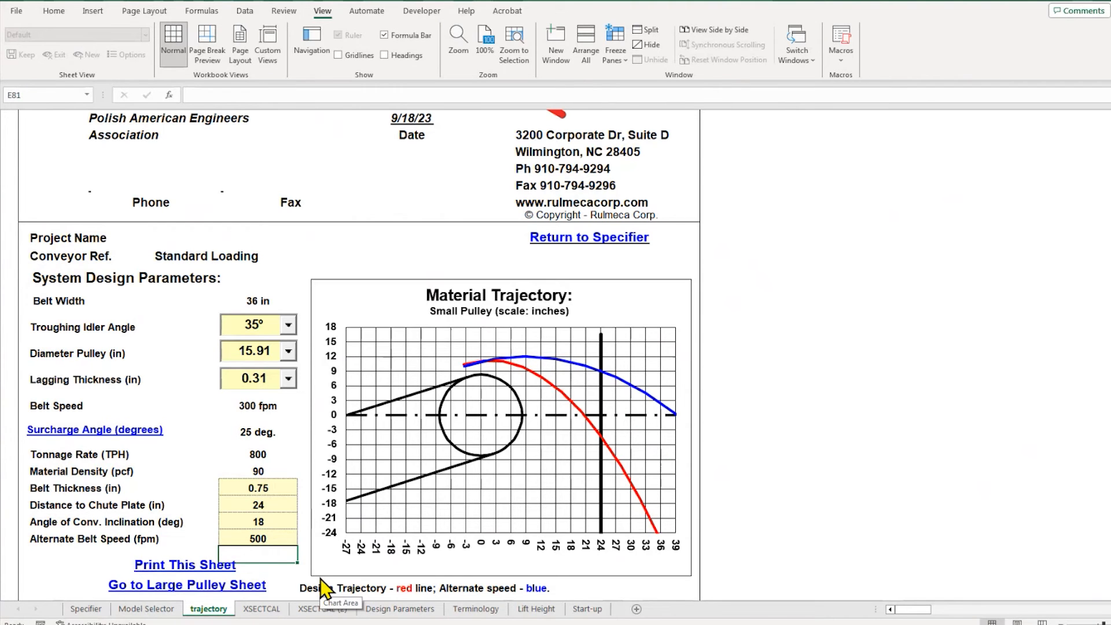
# Step: Set the alternate belt speed back to 400 fpm
pyautogui.click(257, 538)
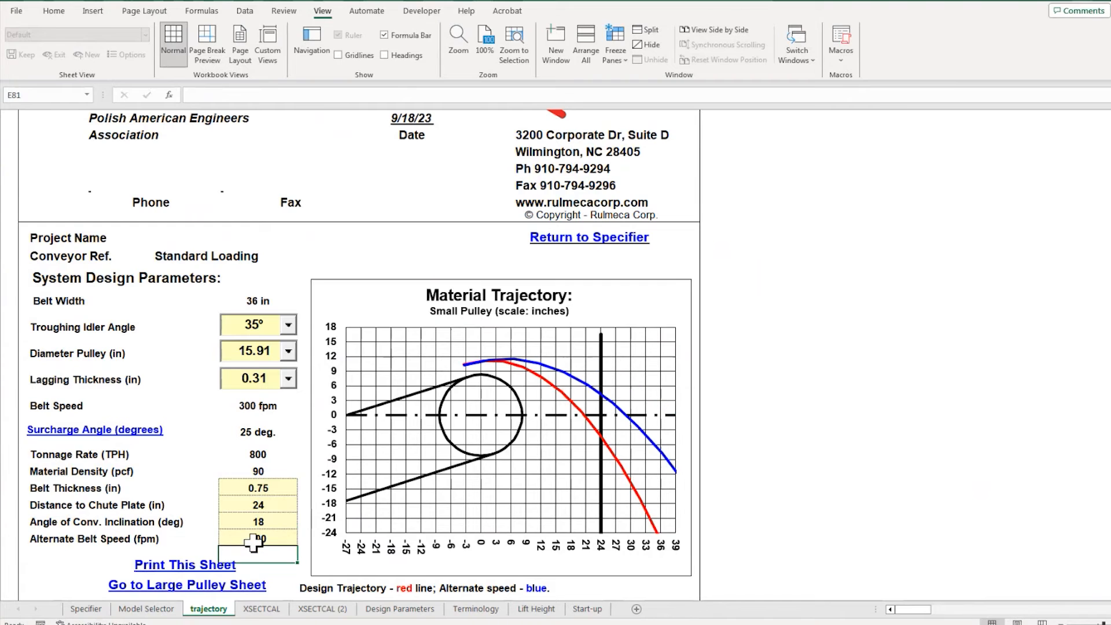
pyautogui.write('400')
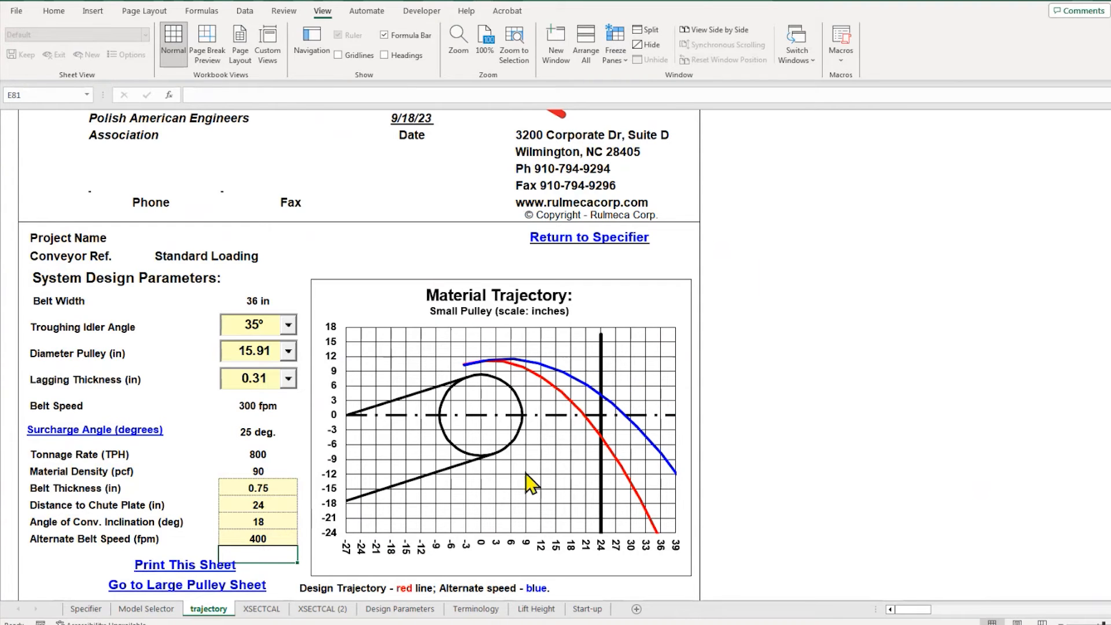
pyautogui.moveTo(498, 373)
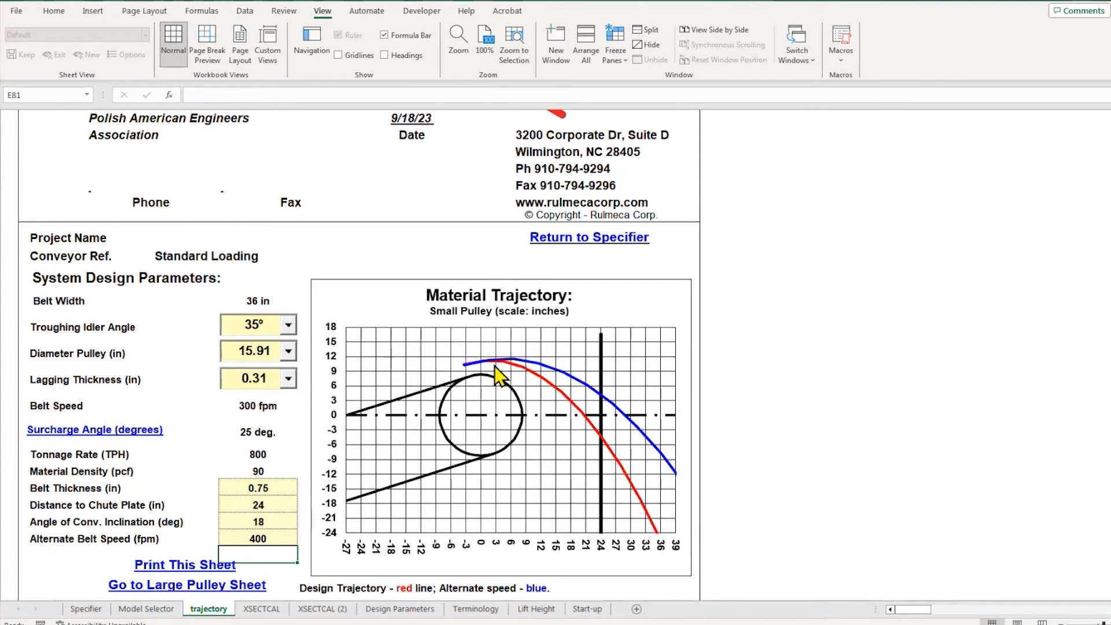
pyautogui.moveTo(611, 399)
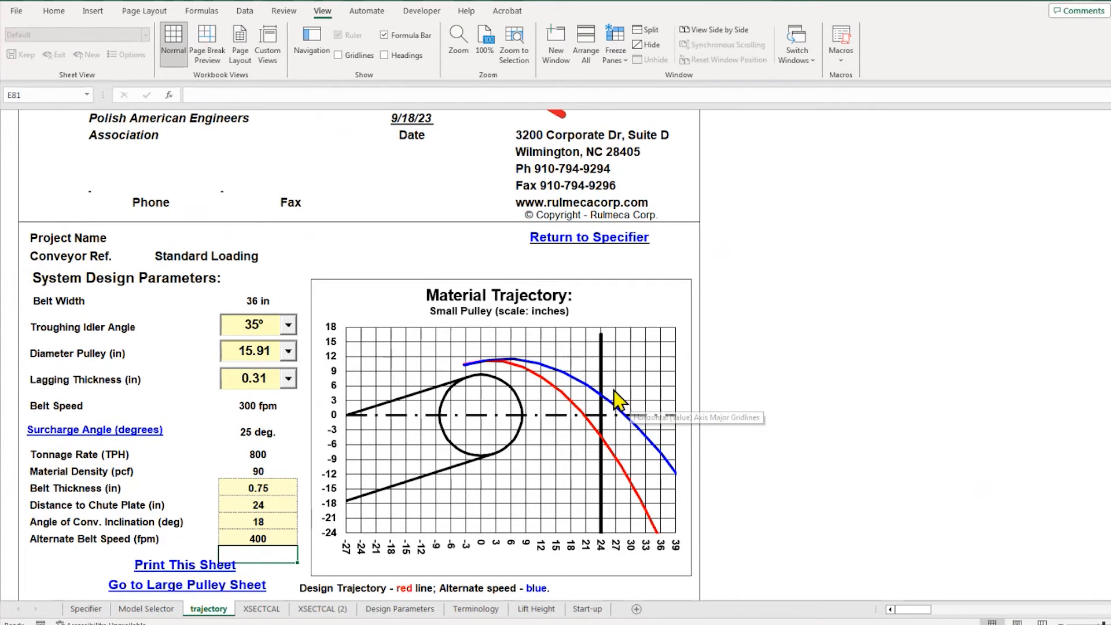
pyautogui.moveTo(602, 518)
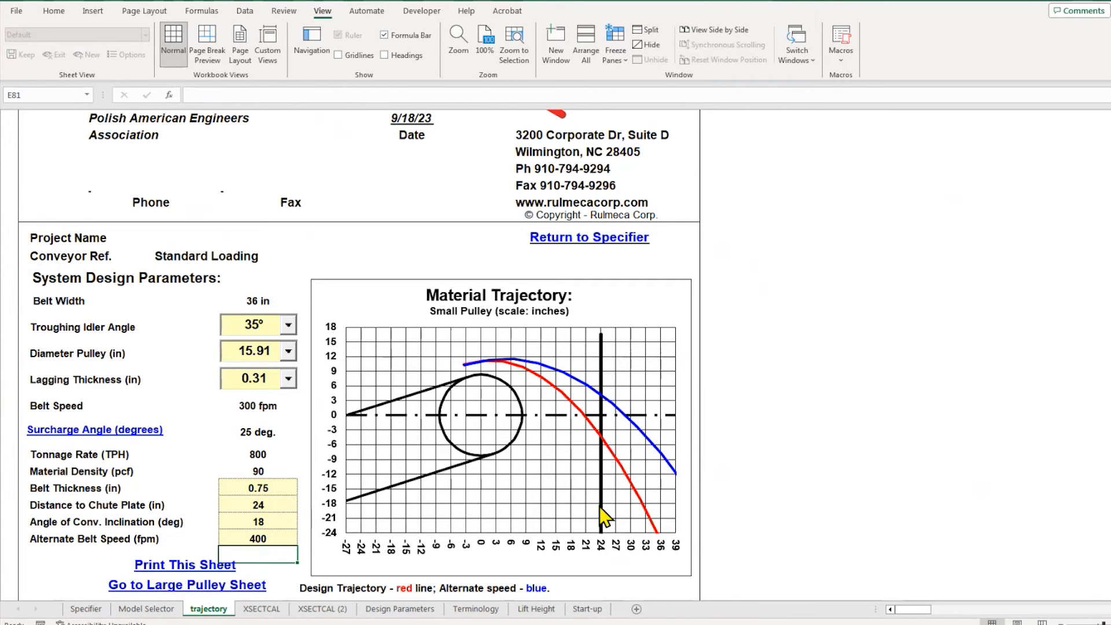
pyautogui.moveTo(588, 555)
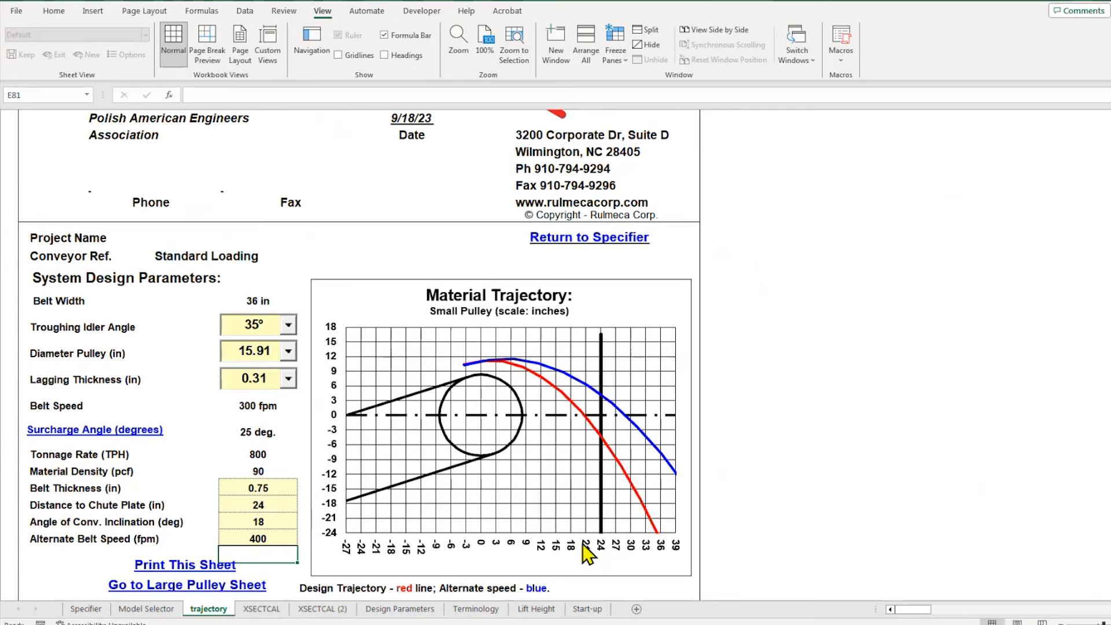
pyautogui.moveTo(476, 518)
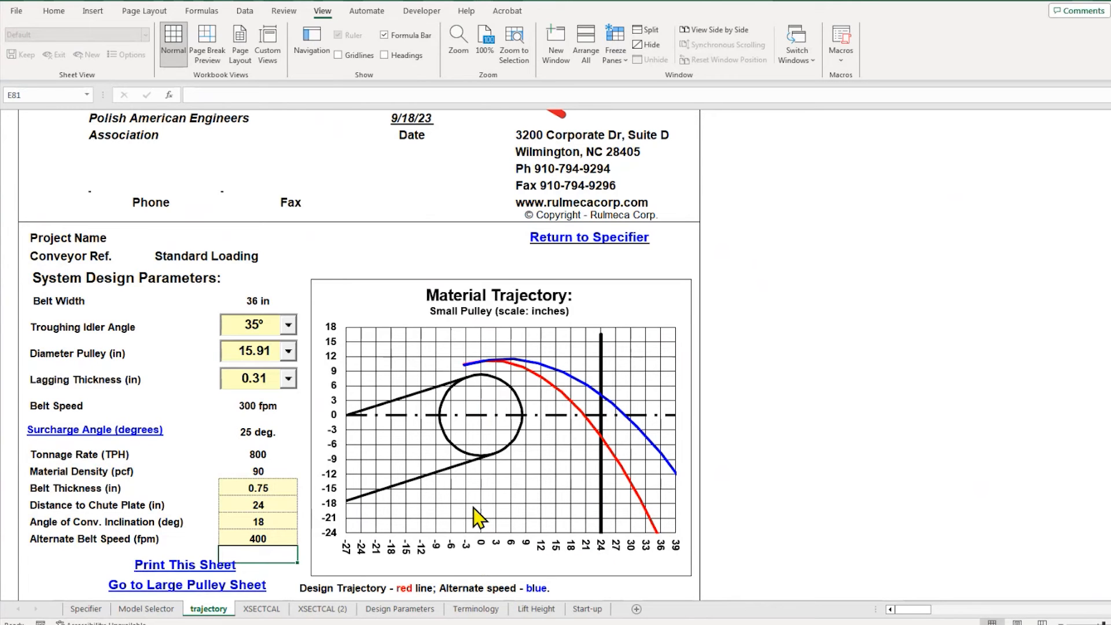
pyautogui.moveTo(500, 385)
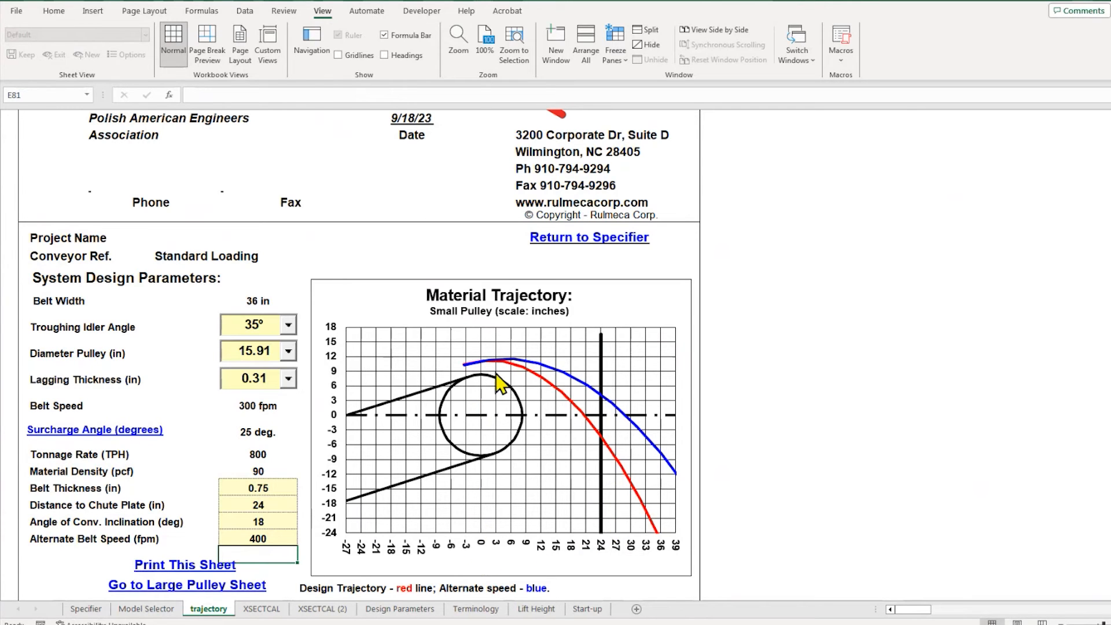
pyautogui.moveTo(507, 370)
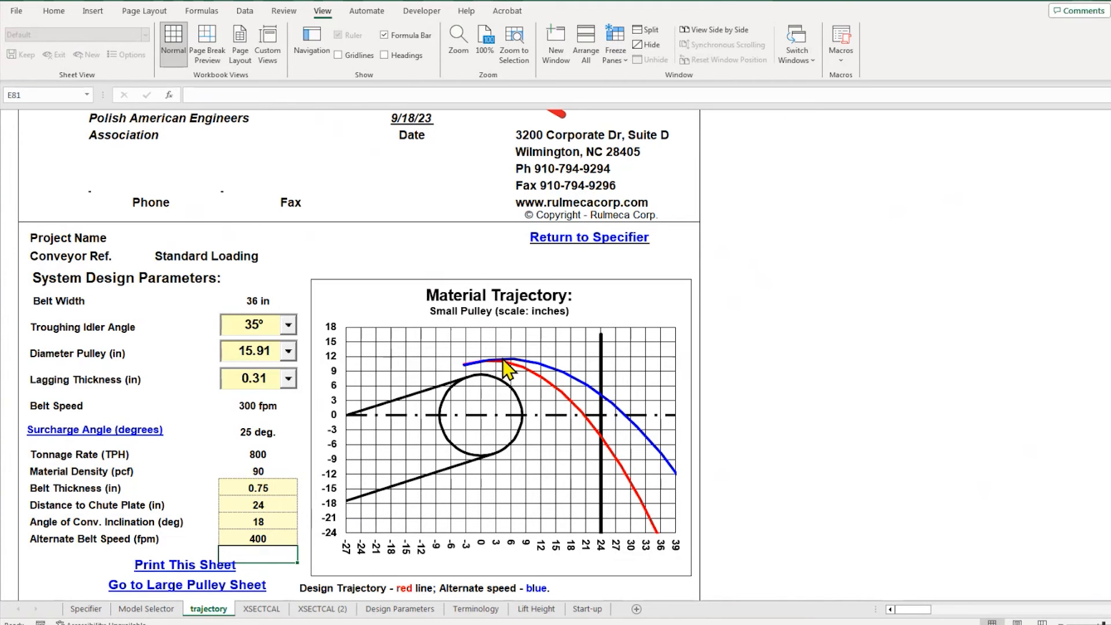
pyautogui.moveTo(600, 397)
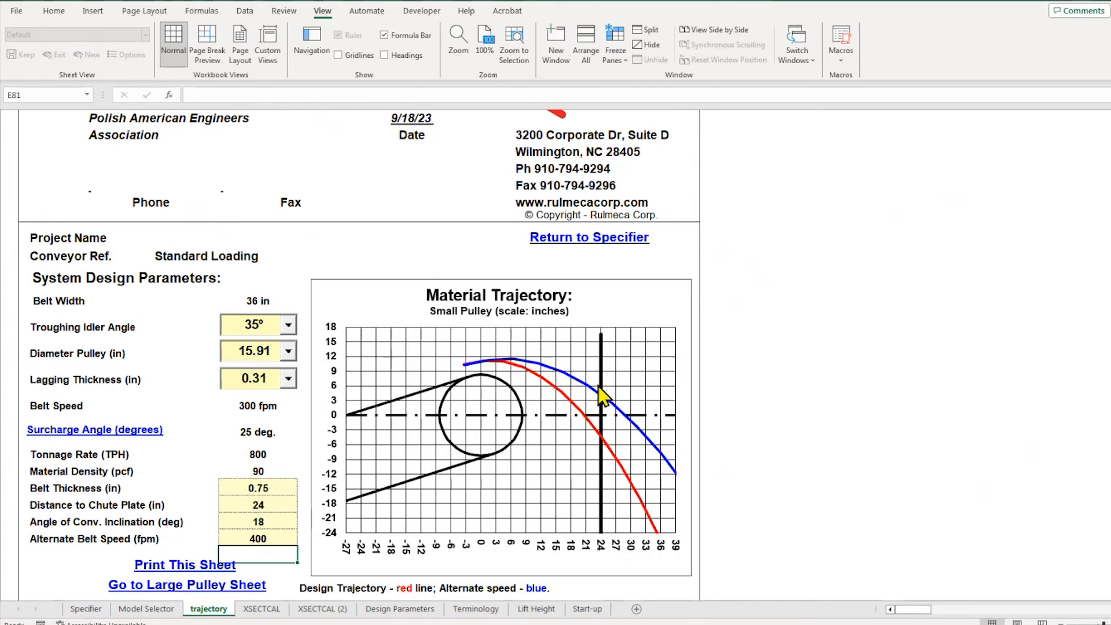
pyautogui.moveTo(432, 436)
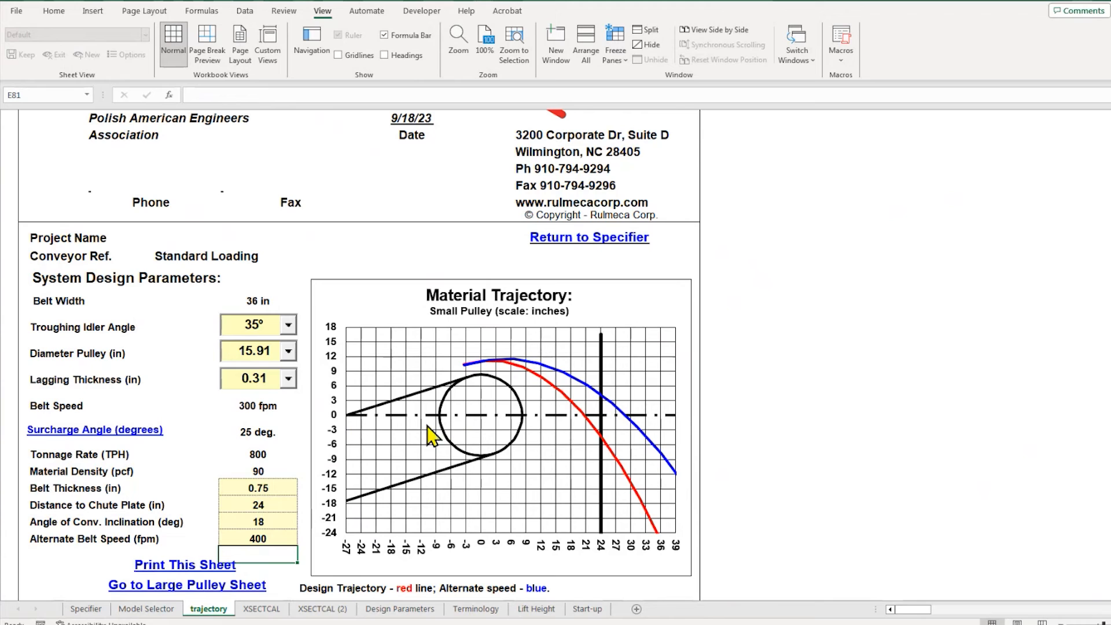
pyautogui.moveTo(546, 470)
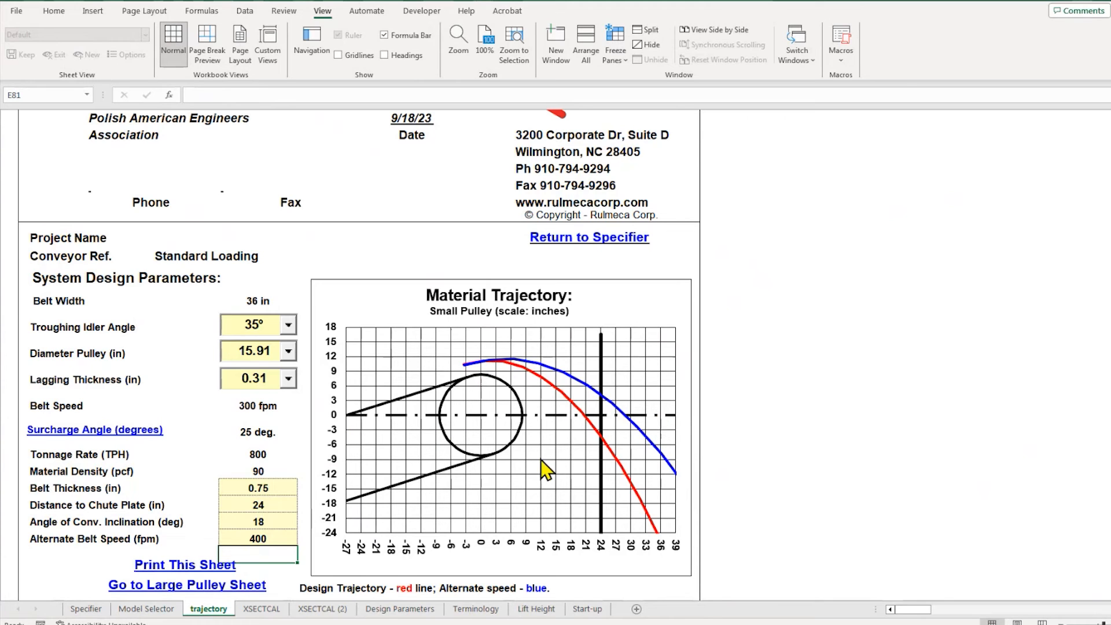
pyautogui.moveTo(613, 429)
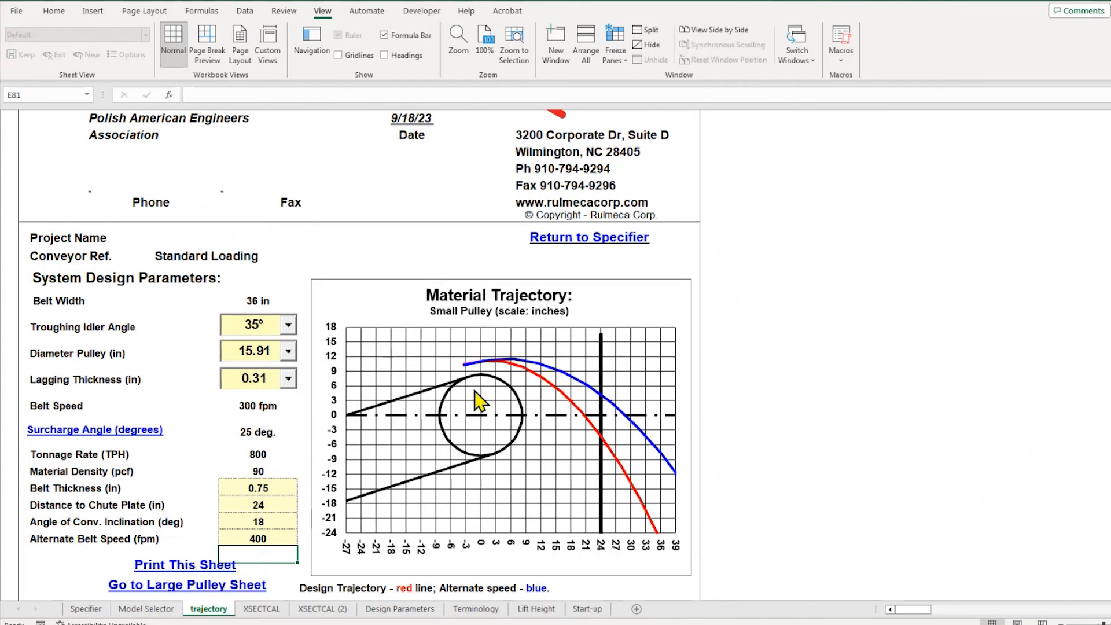
pyautogui.moveTo(520, 378)
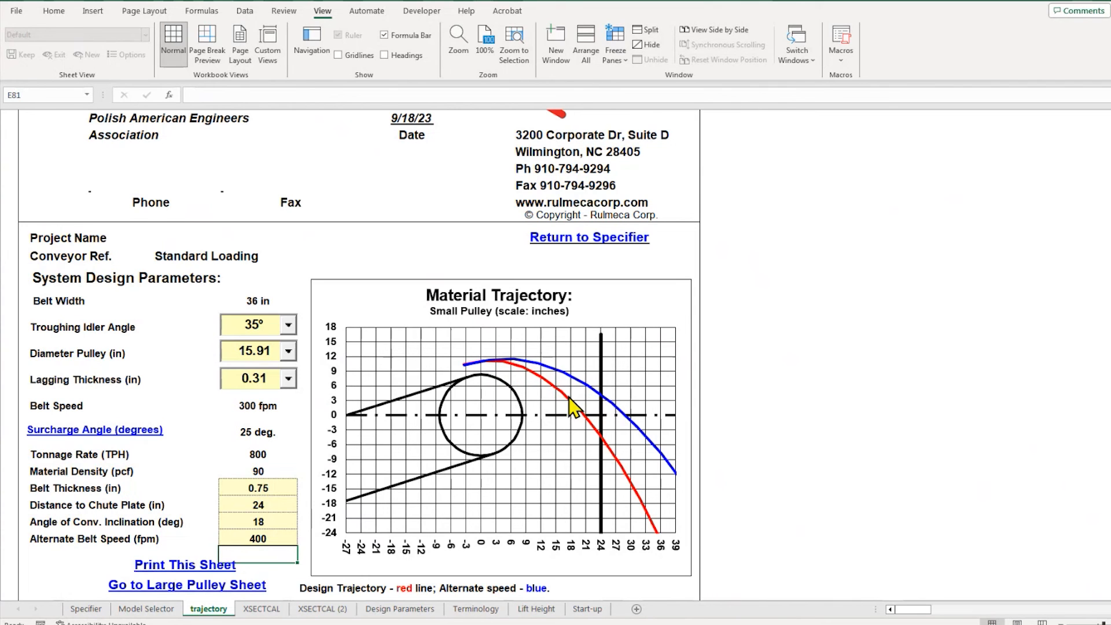
pyautogui.moveTo(607, 473)
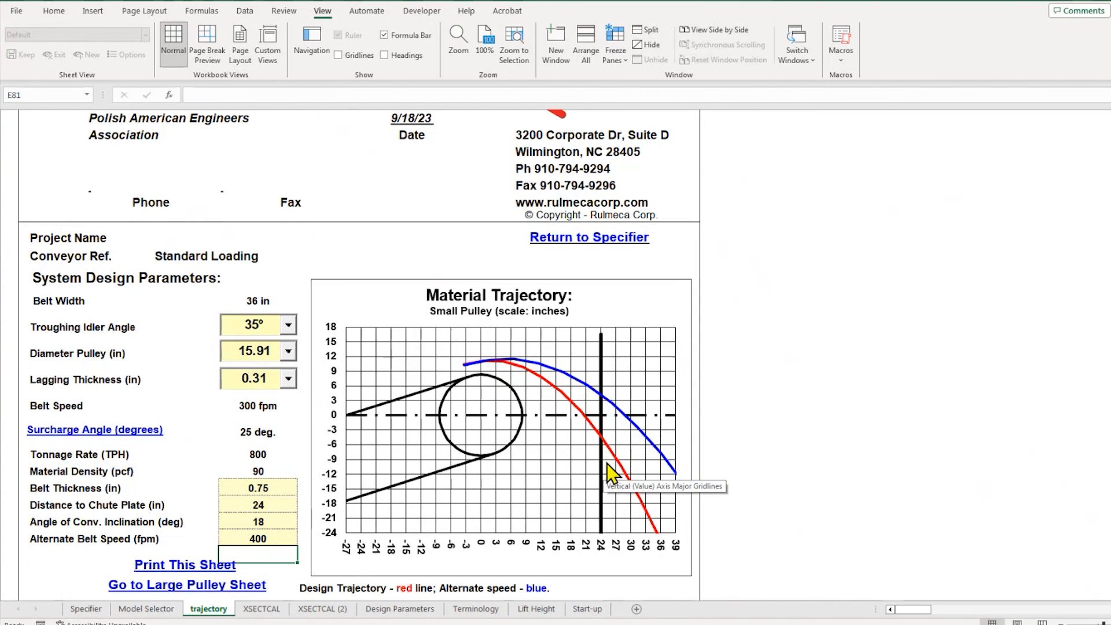